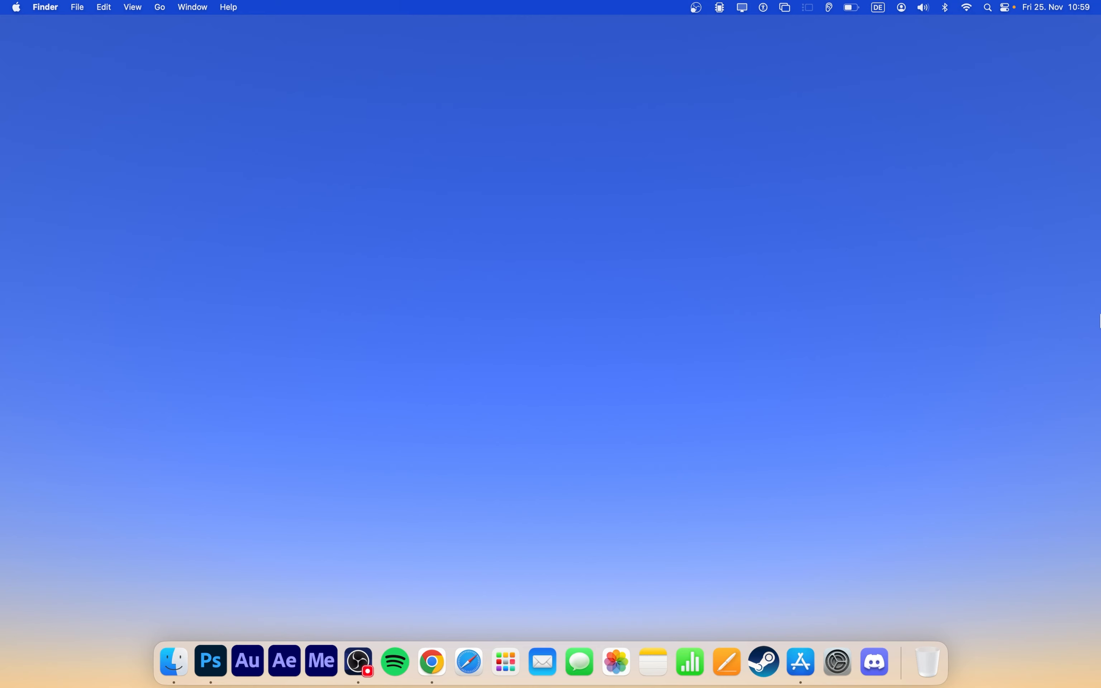
Search Spotlight for 'activity Monitor' so Activity Monitor is the top hit.
{"action": "left_click", "coordinate": [987, 8]}
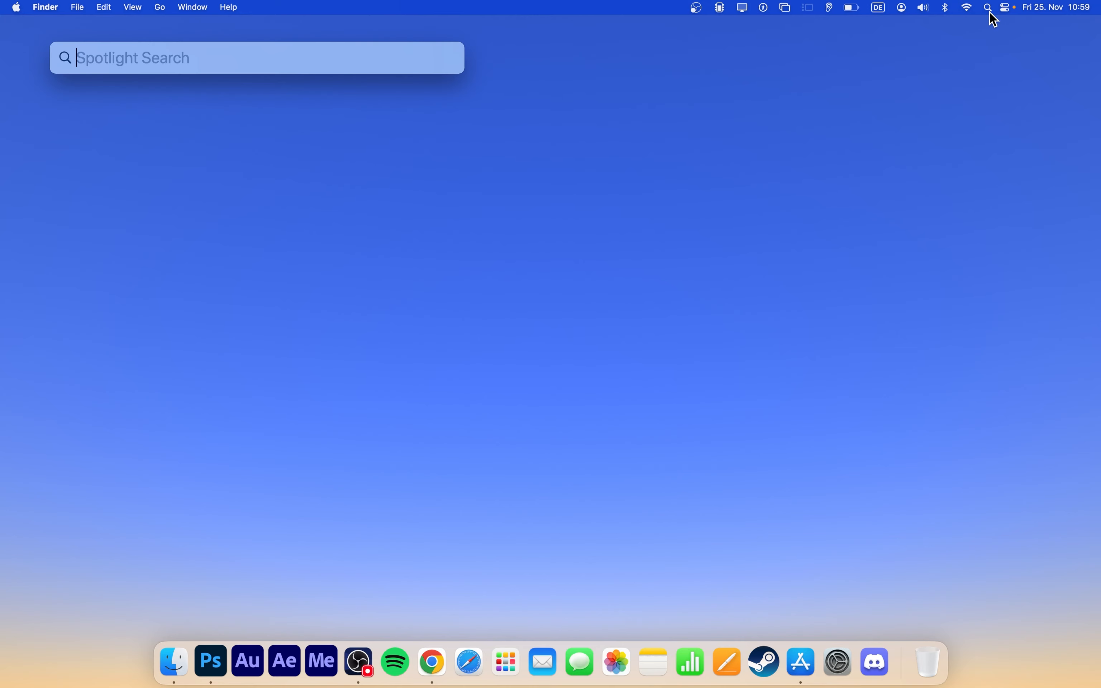
{"action": "type", "text": "activity Monitor"}
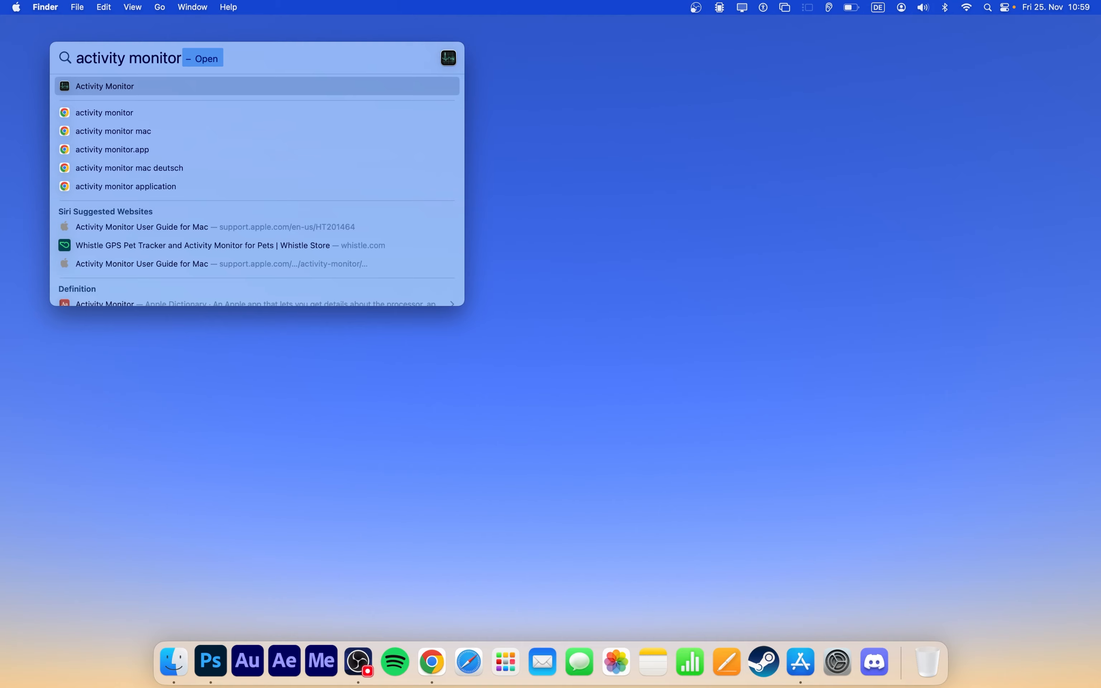
Launch Activity Monitor, compare Adobe Photoshop 2020 and Google Chrome memory use, then close its window.
{"action": "key", "text": "enter"}
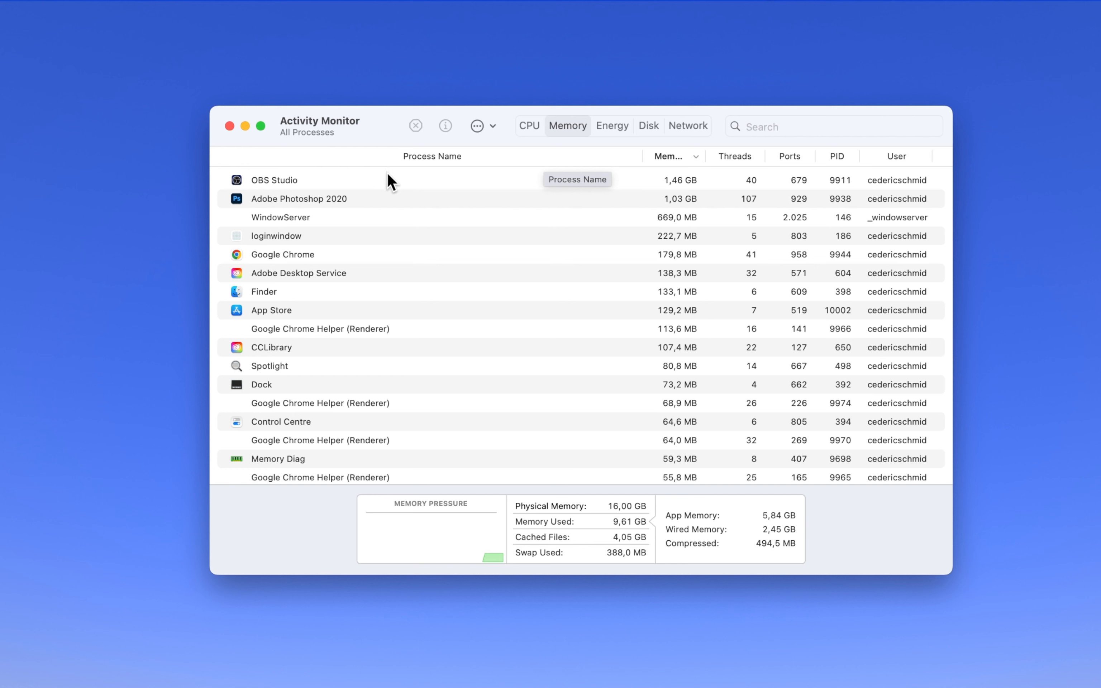
{"action": "left_click", "coordinate": [299, 198]}
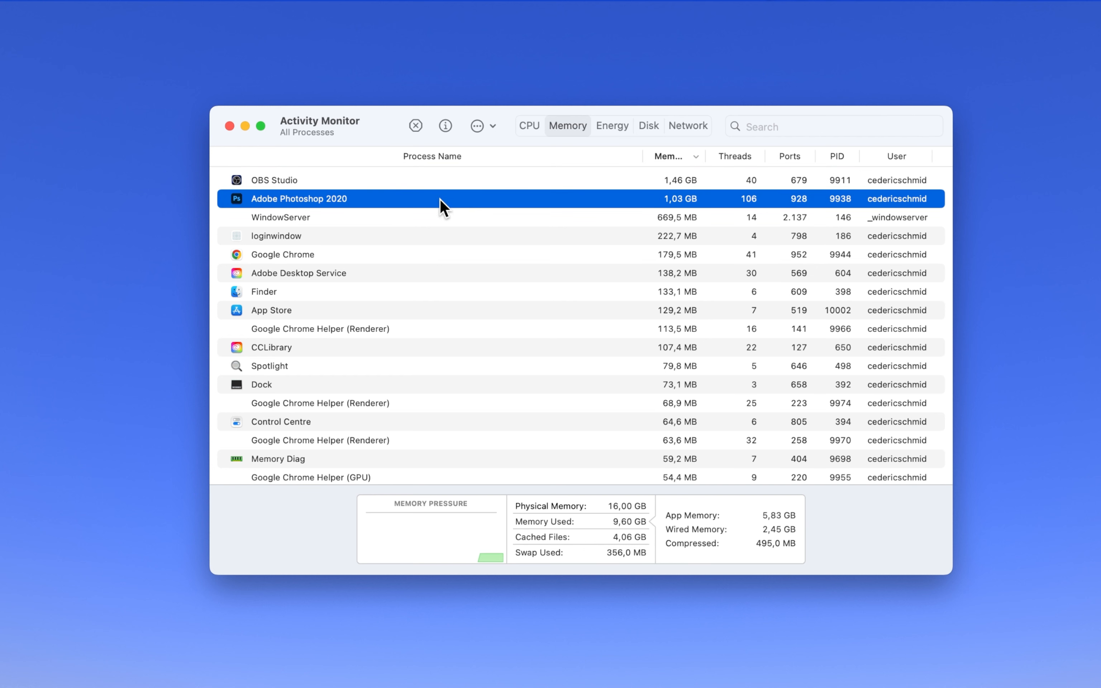
{"action": "left_click", "coordinate": [435, 254]}
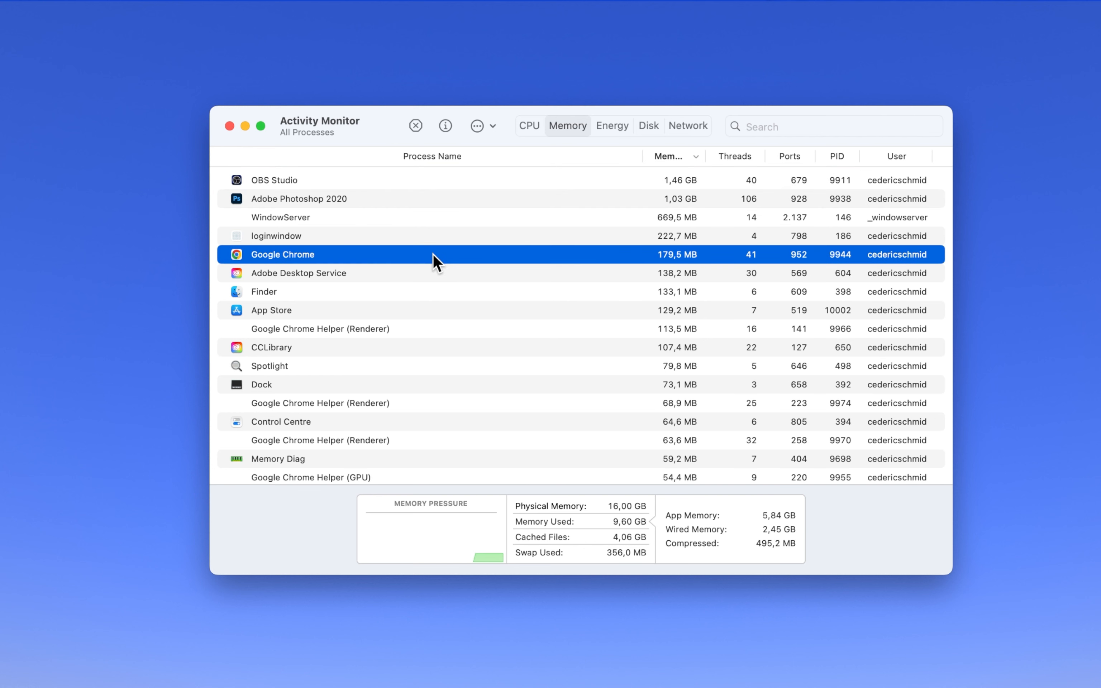
{"action": "left_click", "coordinate": [297, 198]}
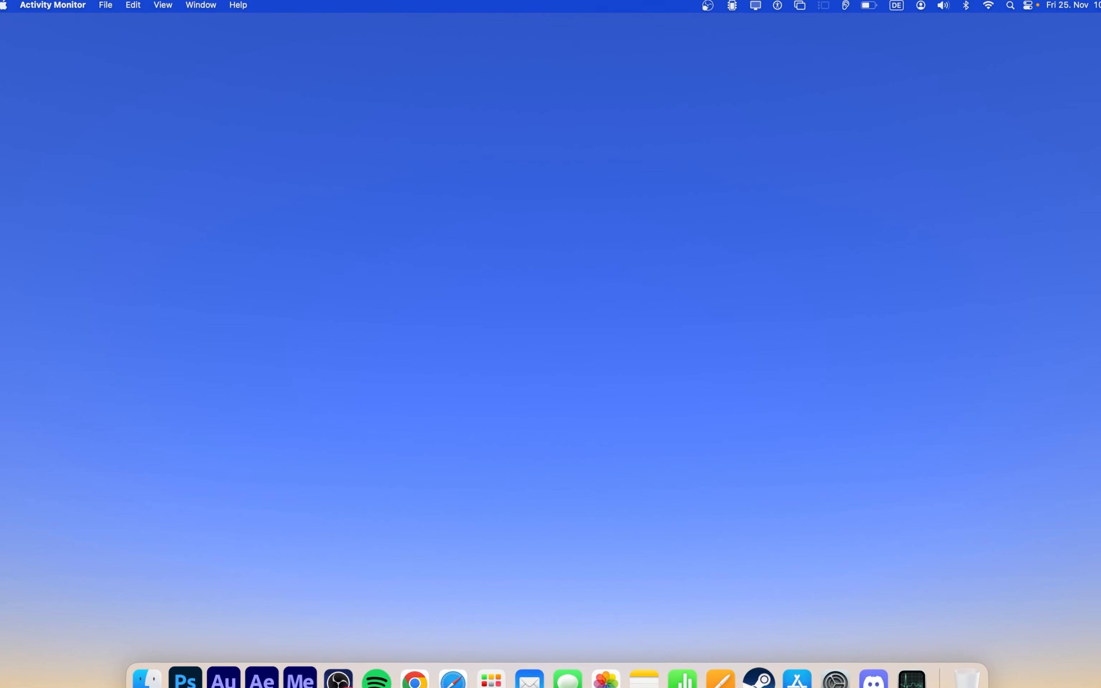
Bring Finder forward via the app switcher, leaving the empty desktop.
{"action": "key", "text": "cmd+tab"}
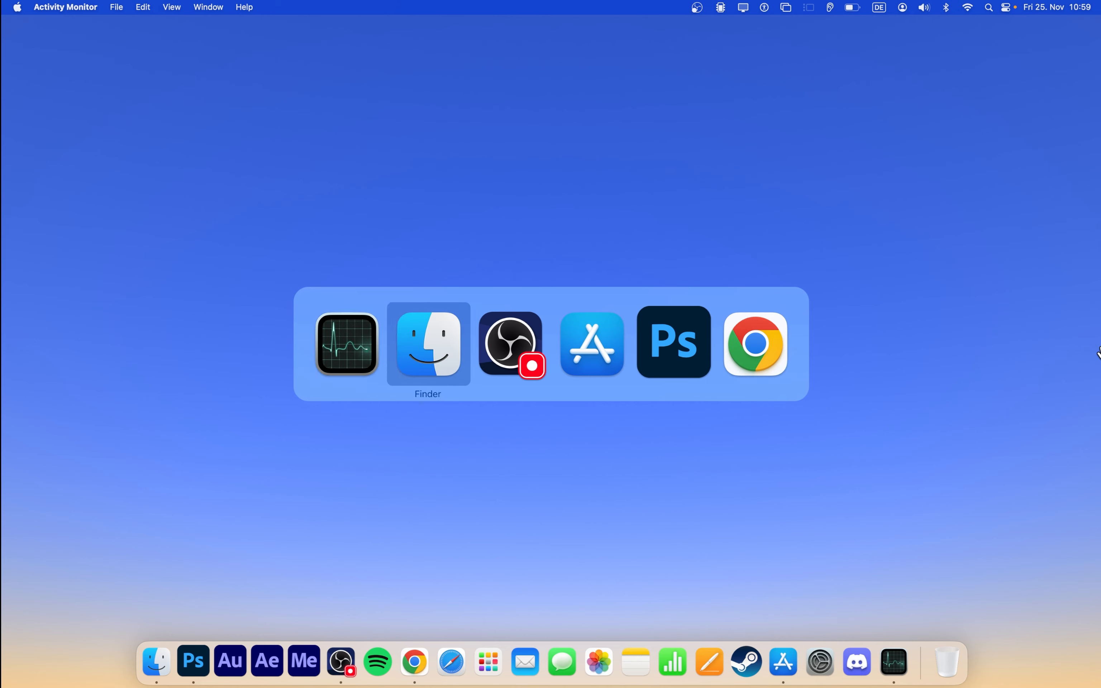
{"action": "mouse_move", "coordinate": [755, 344]}
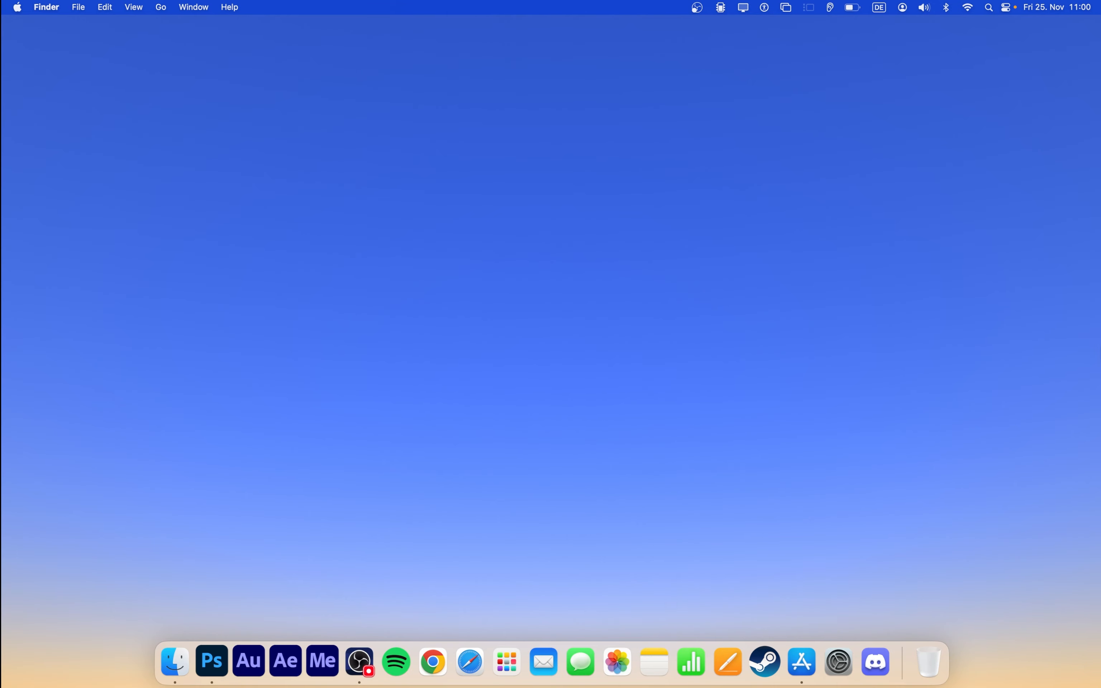
Purge Photoshop 2020's cached data from the Edit menu and return to the desktop.
{"action": "left_click", "coordinate": [212, 661]}
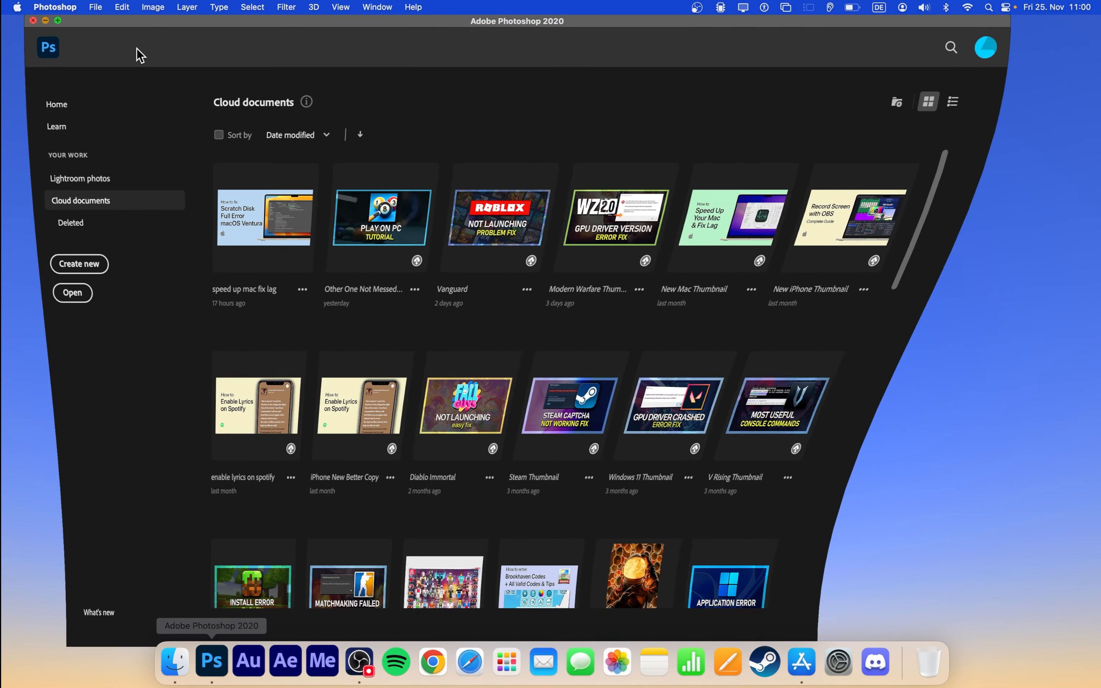
{"action": "left_click", "coordinate": [121, 7]}
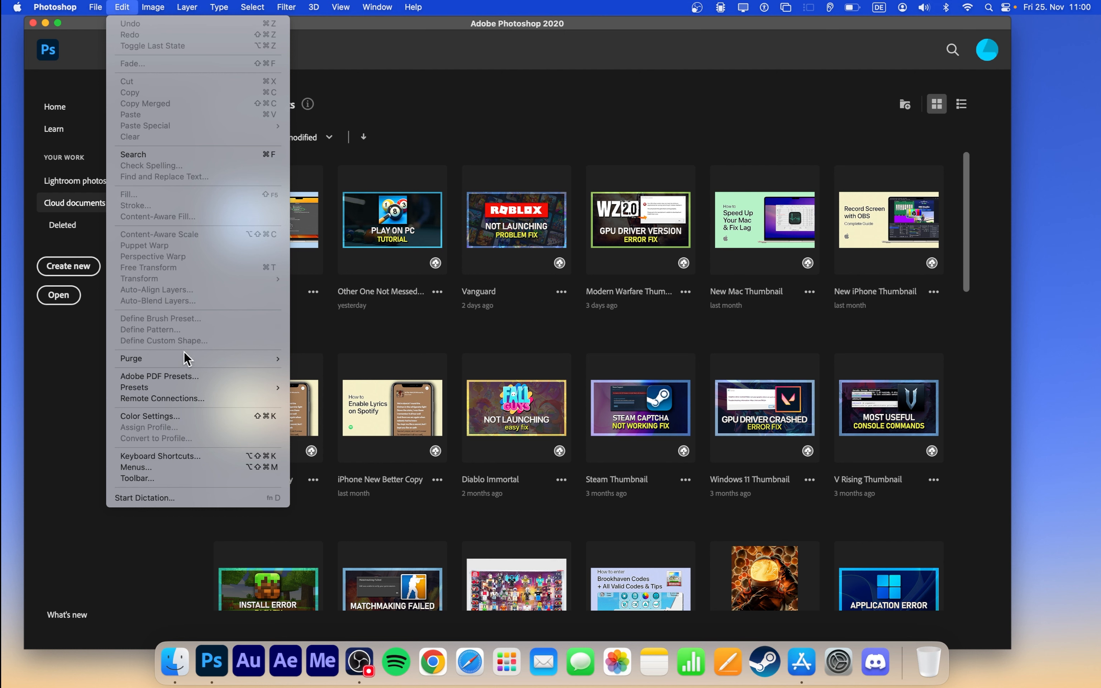
{"action": "mouse_move", "coordinate": [132, 358]}
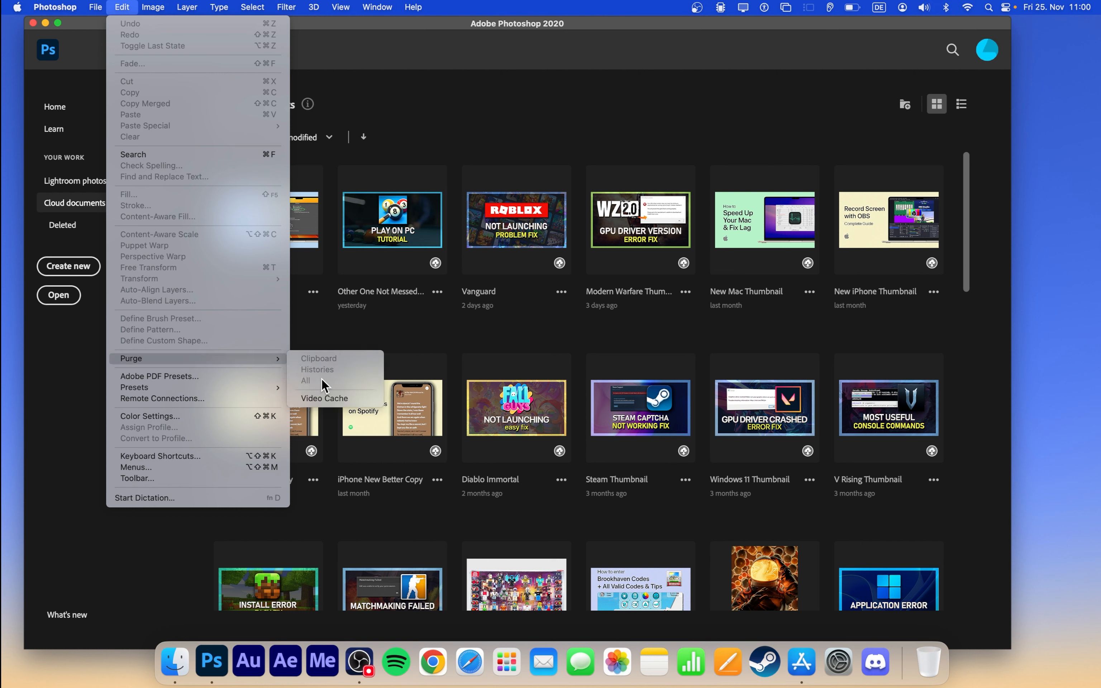
{"action": "left_click", "coordinate": [55, 7]}
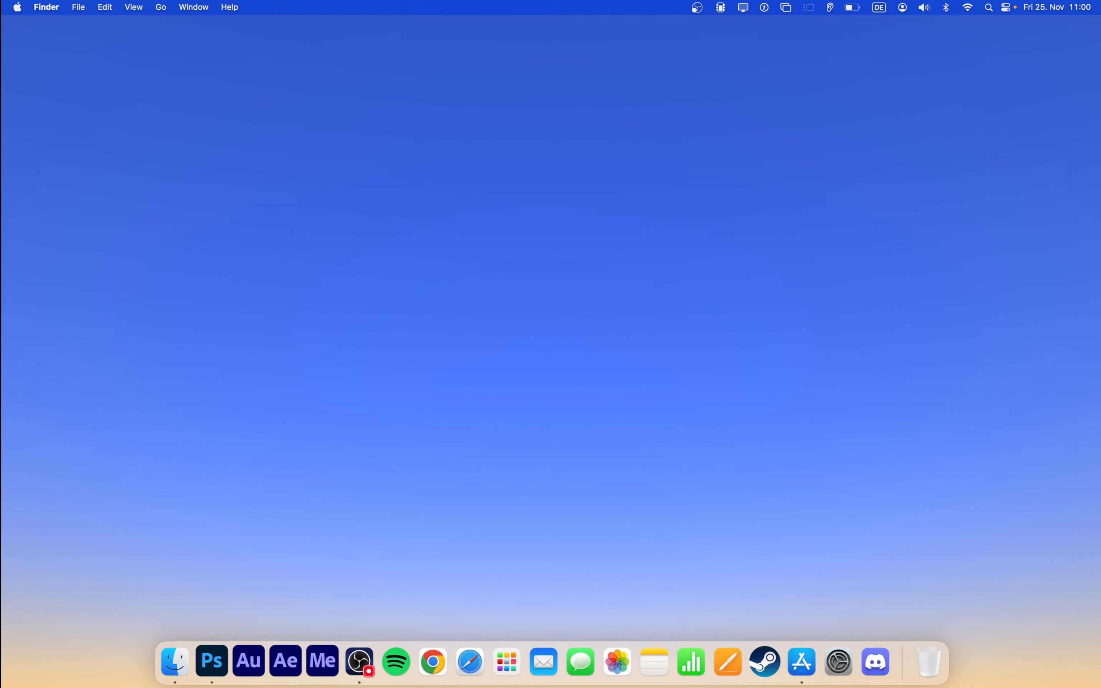
{"action": "mouse_move", "coordinate": [881, 452]}
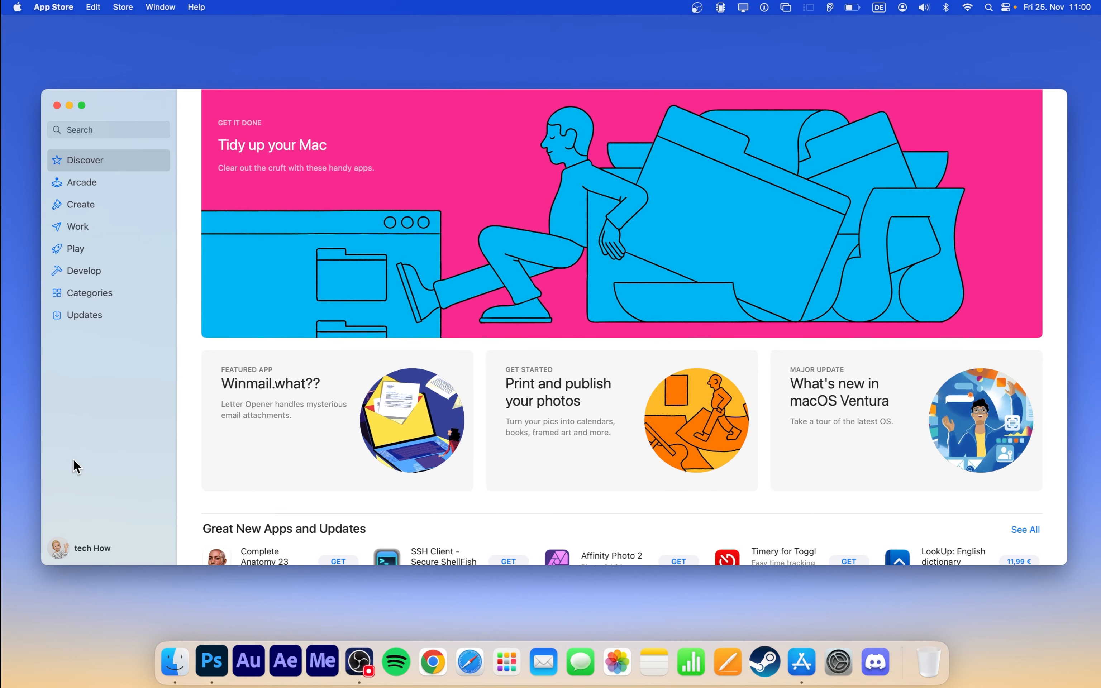
Search the App Store for 'clear RAM' and open the Memory Diag result.
{"action": "left_click", "coordinate": [108, 129]}
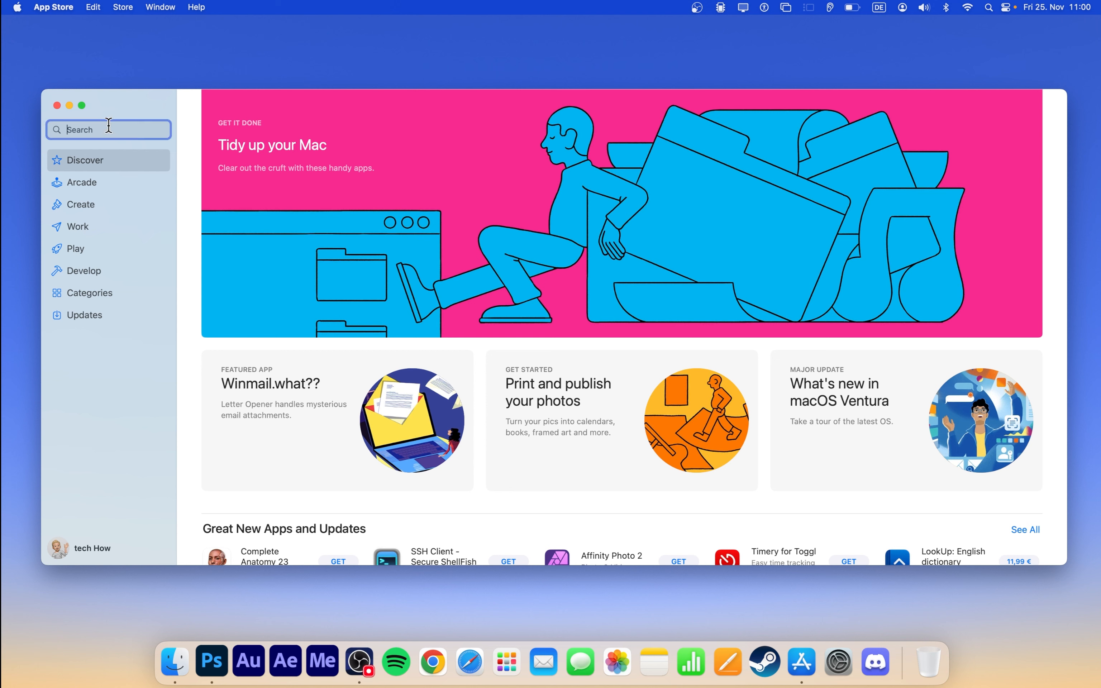
{"action": "type", "text": "c"}
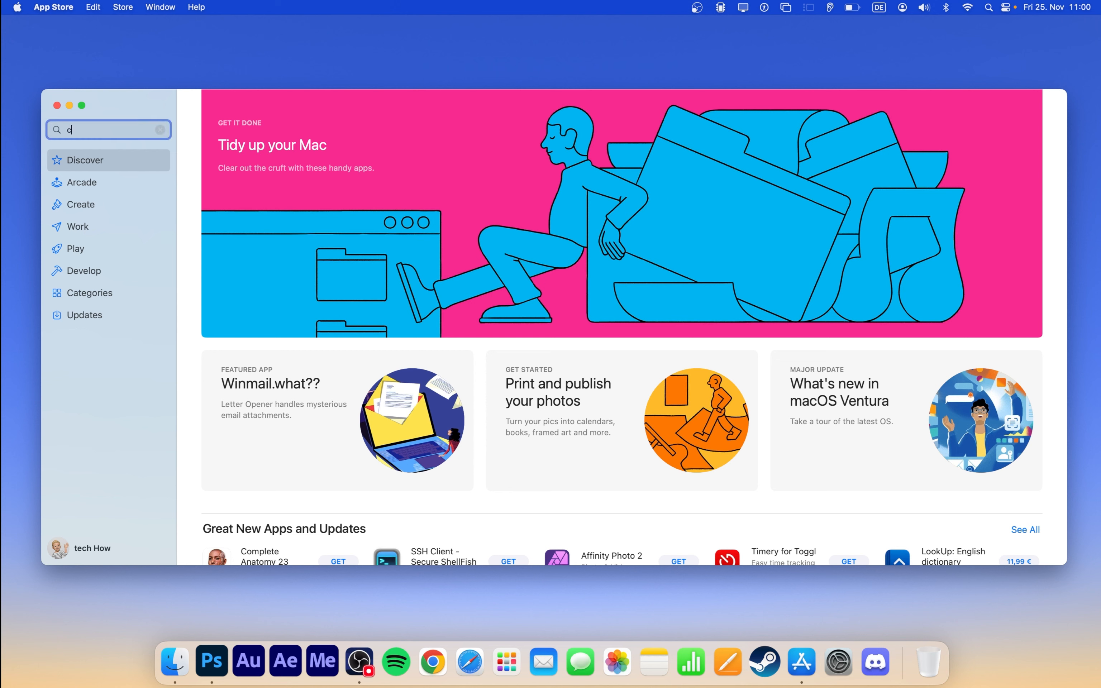
{"action": "type", "text": "lear RAM"}
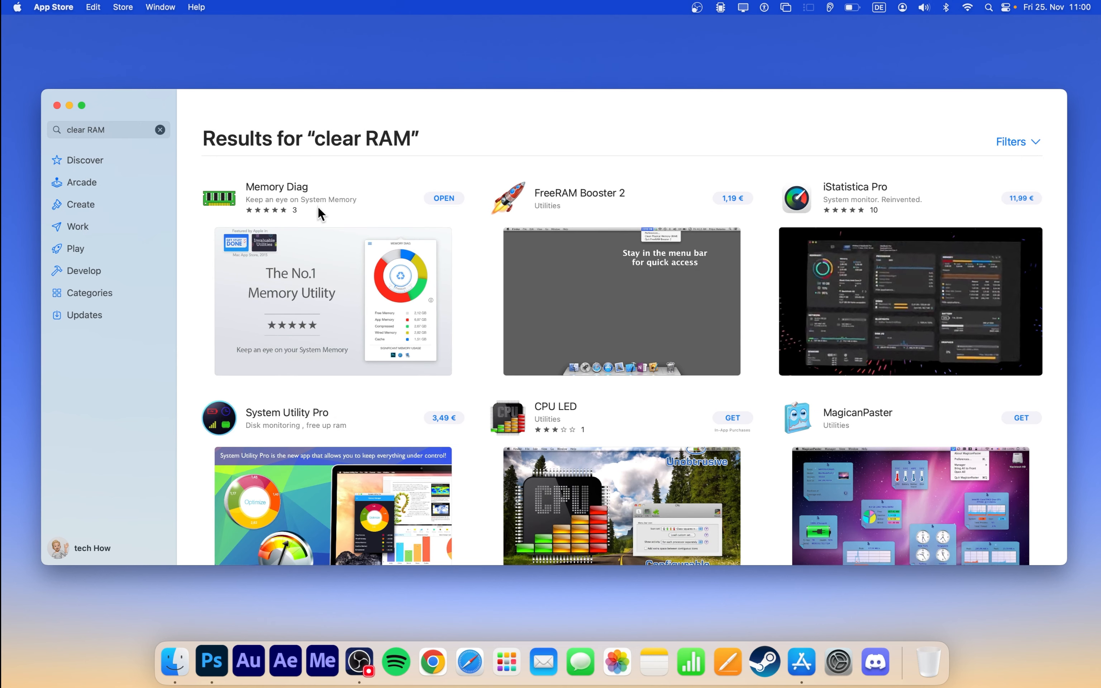
{"action": "left_click", "coordinate": [276, 187]}
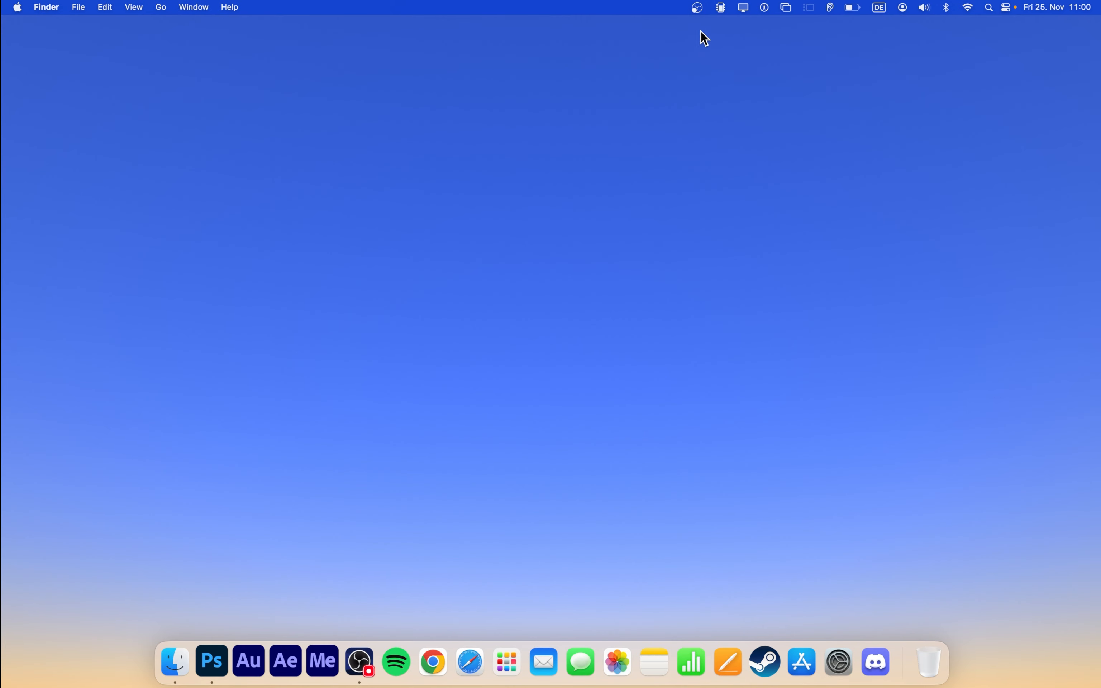
Clear RAM from Memory Diag's menu-bar panel, dropping cache from about 4.4 GB to 1.99 GB.
{"action": "left_click", "coordinate": [735, 9]}
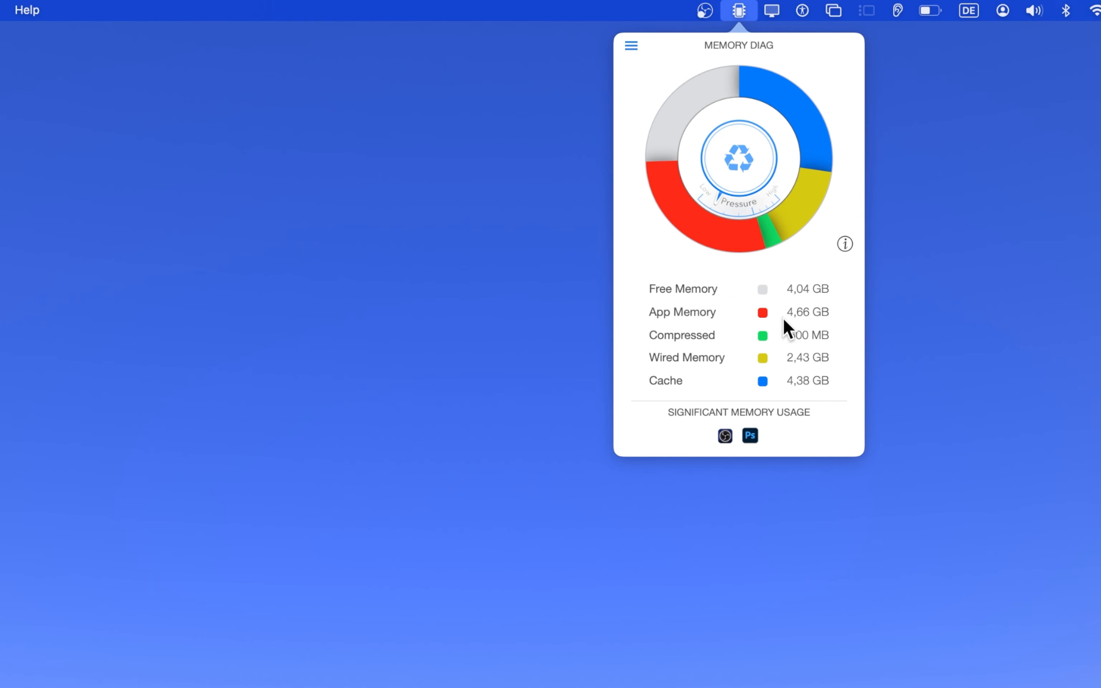
{"action": "mouse_move", "coordinate": [725, 436]}
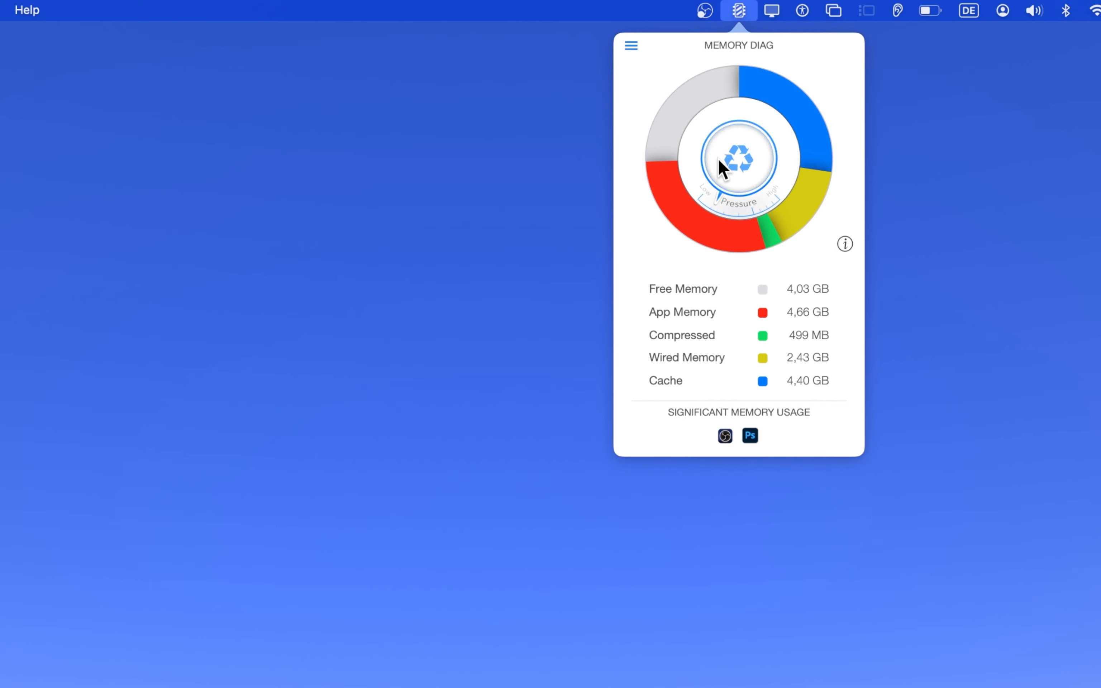
{"action": "left_click", "coordinate": [739, 157]}
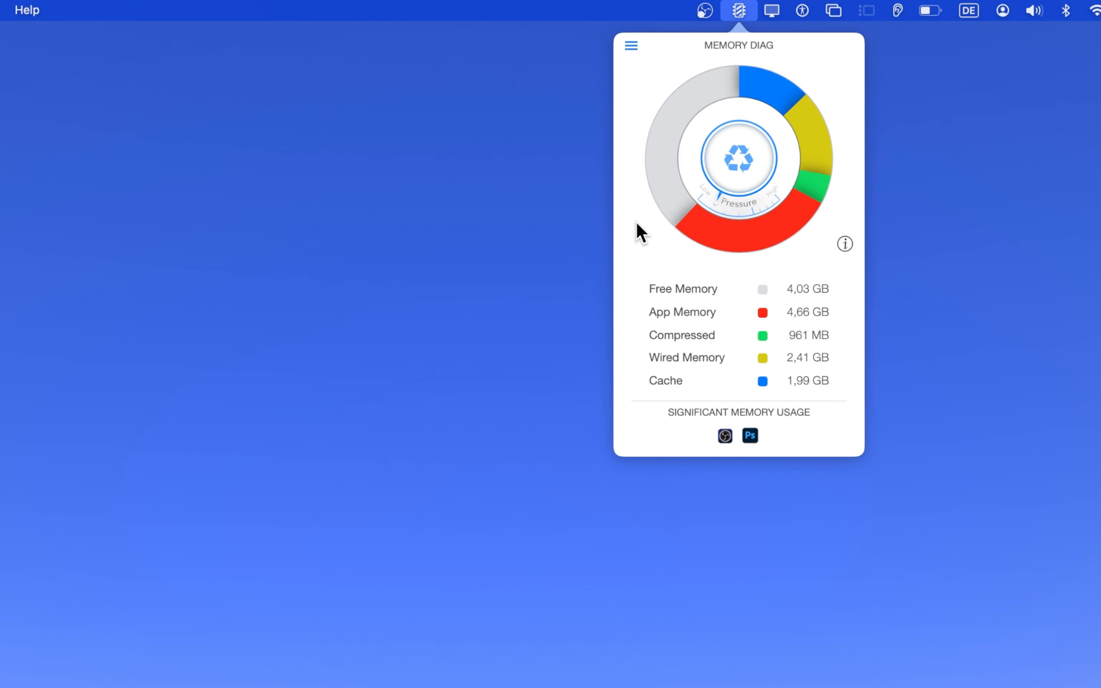